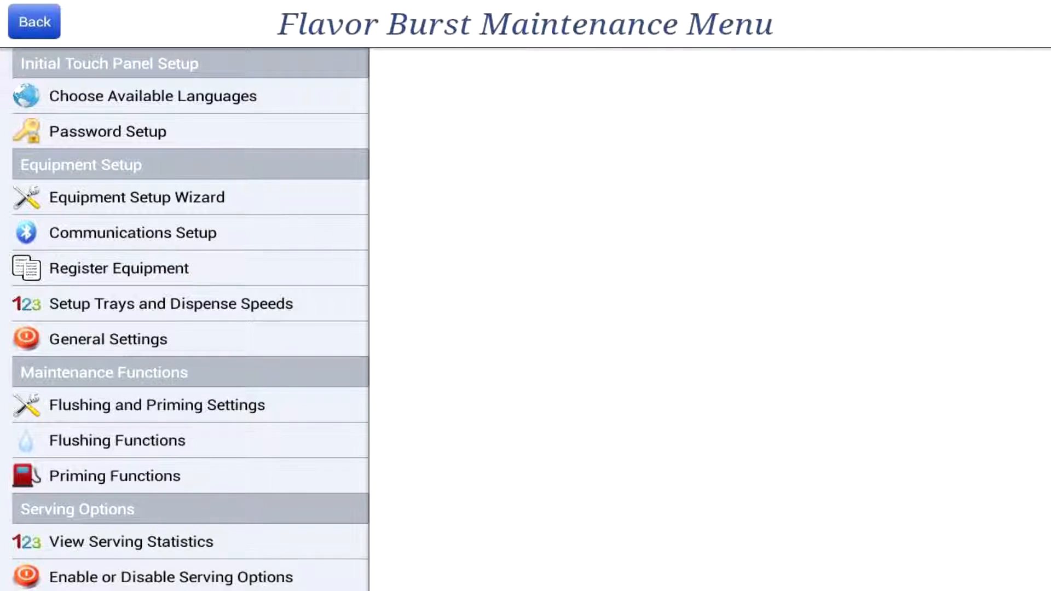
Scroll the left menu down until the Other section with Backup and Restore shows
scroll(down, 3)
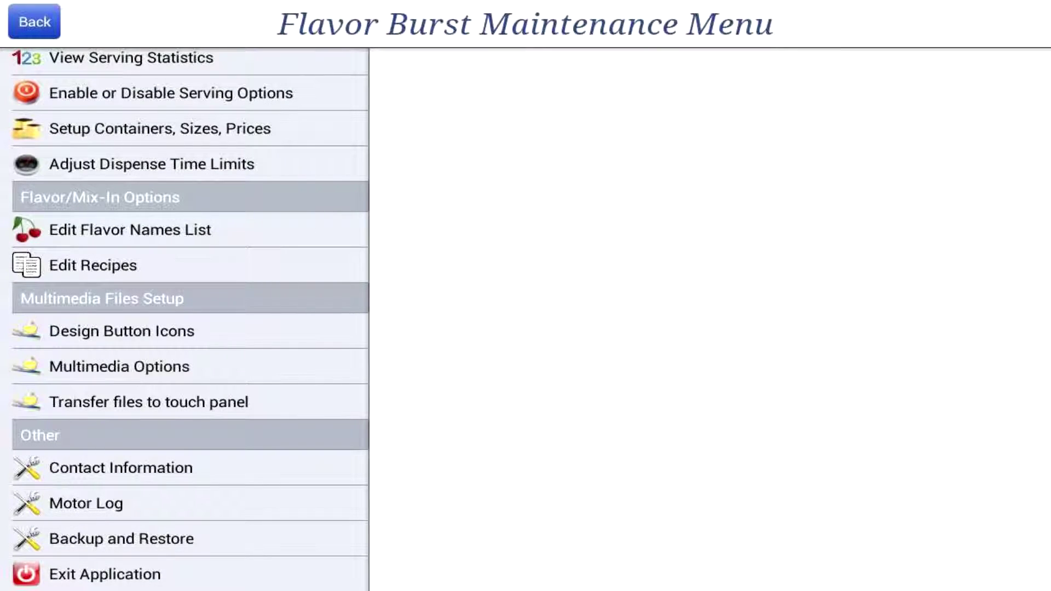
Go to the Backup and Restore page listing the microSD restore and backup choices
click(122, 537)
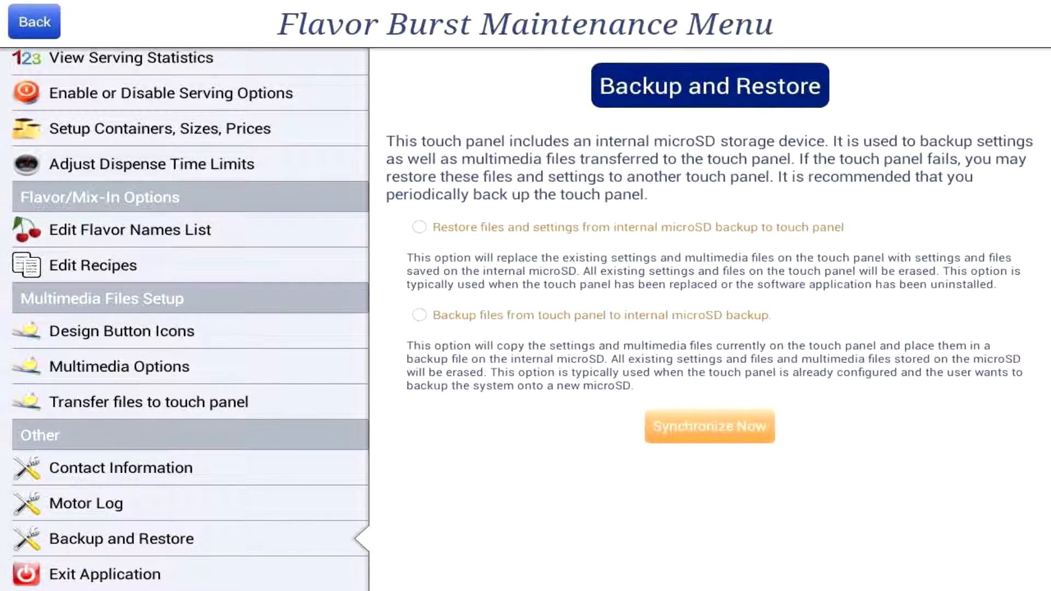
click(419, 315)
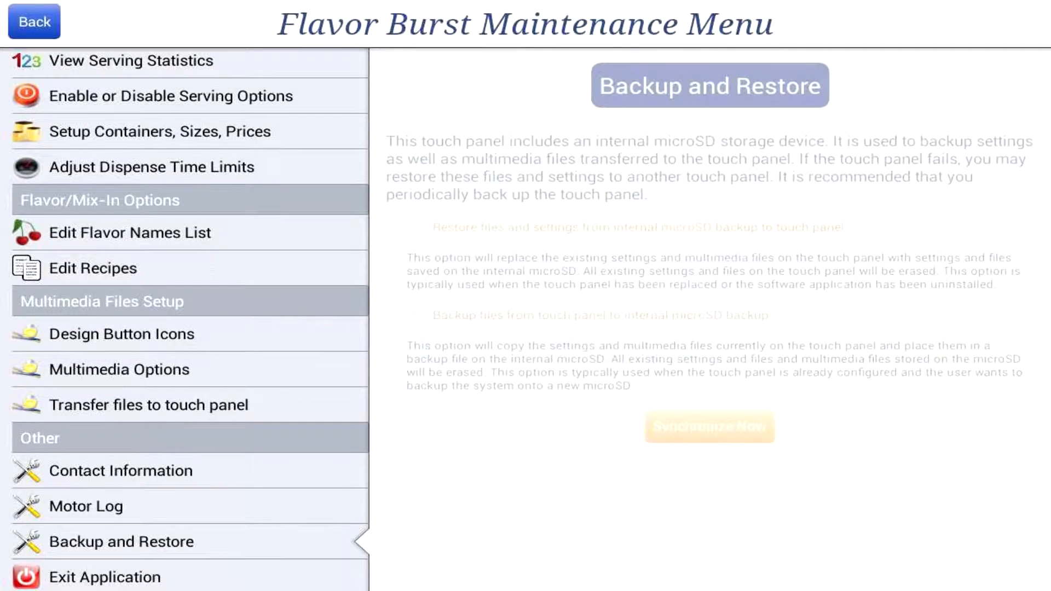
Select 'Backup files from touch panel to internal microSD backup', ready for Synchronize Now
click(122, 542)
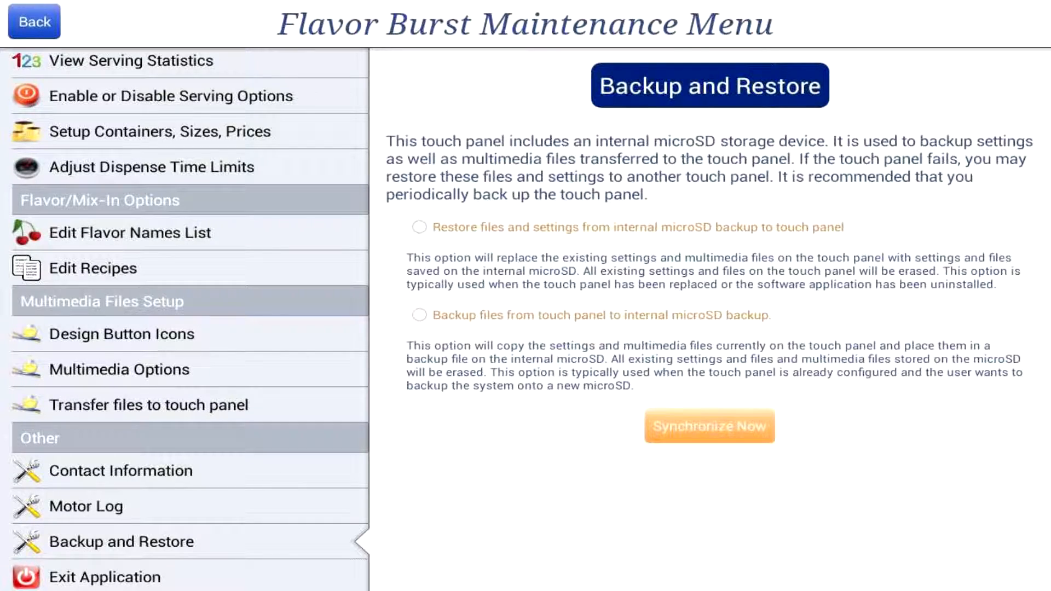
click(418, 315)
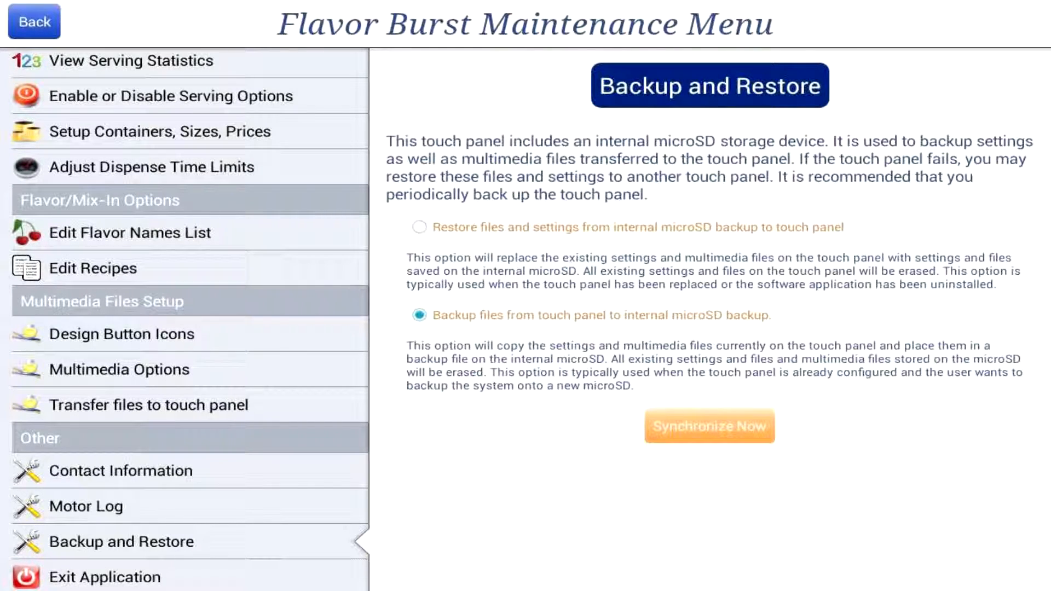